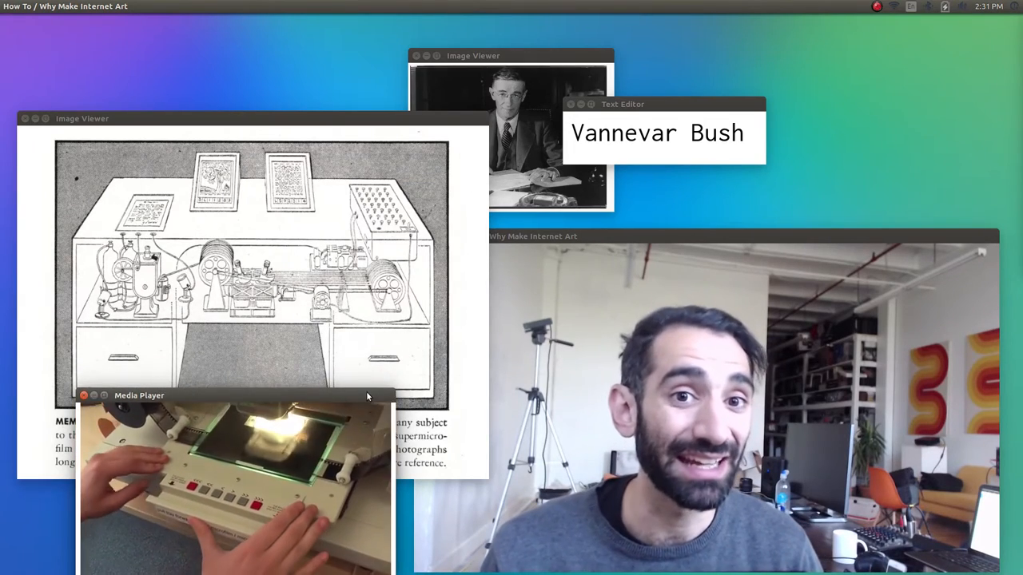
Move the microfilm demo video window up over the Memex diagram
drag(139, 395, 283, 338)
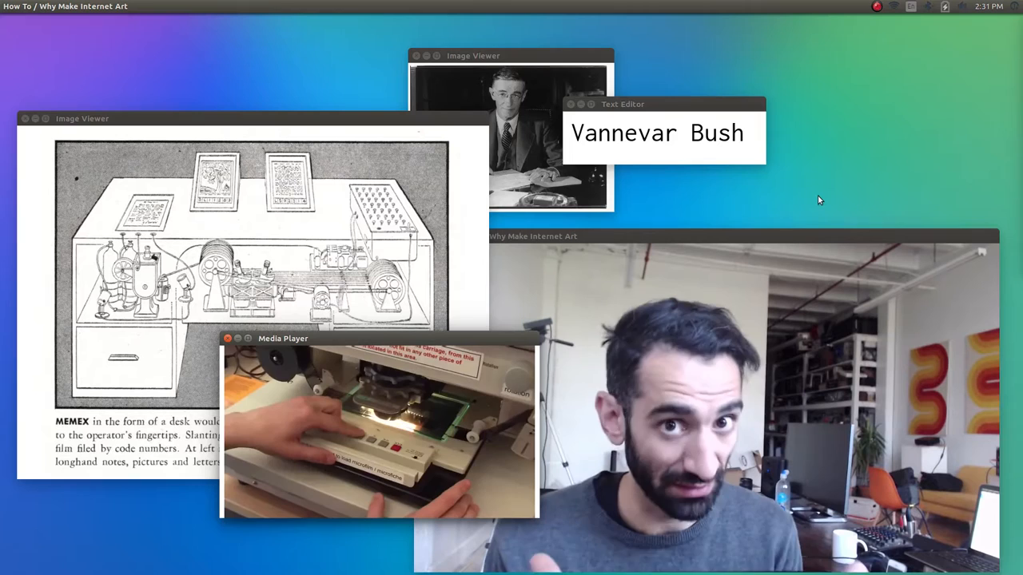
click(227, 338)
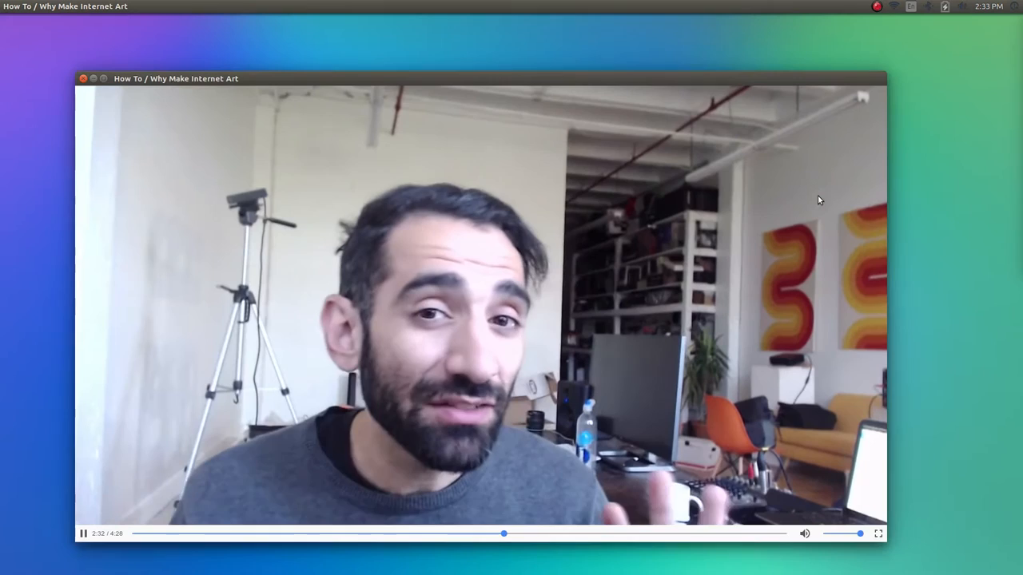
mouse_move(914, 186)
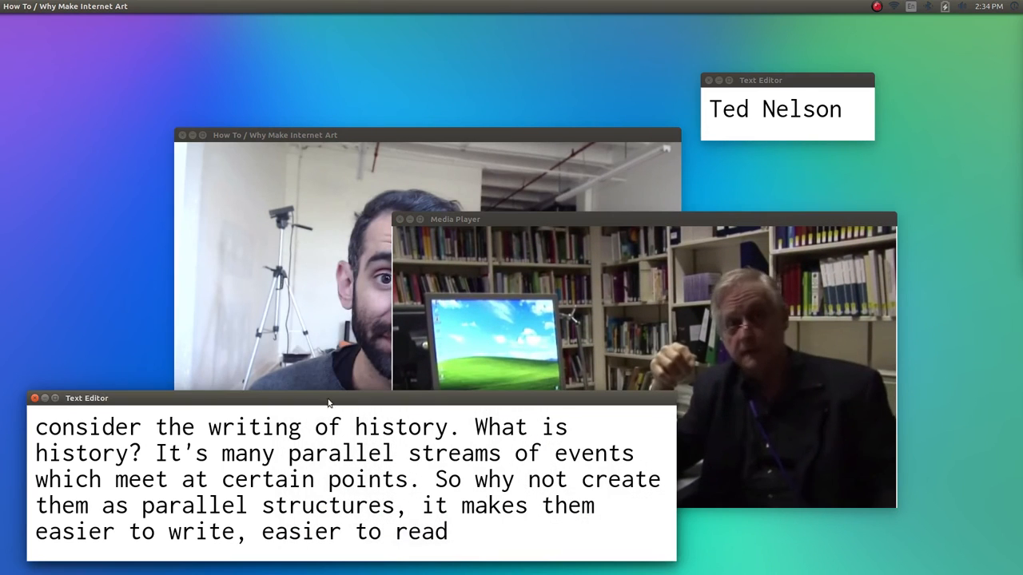
mouse_move(59, 235)
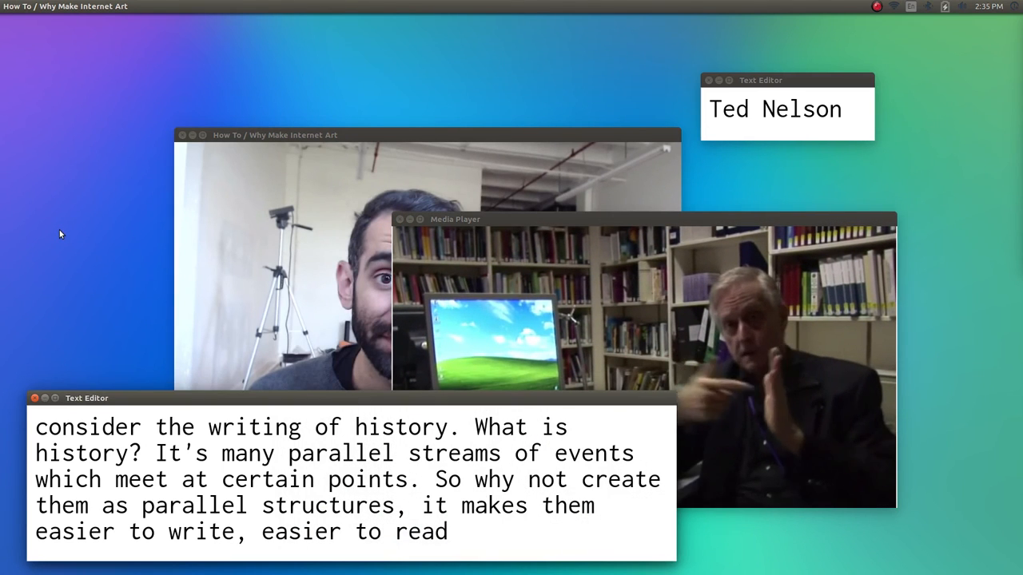